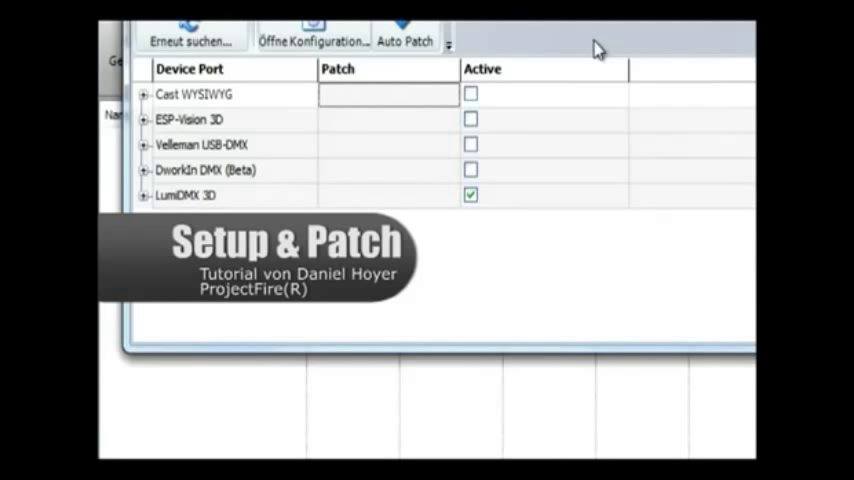
Patch port A of the Velleman USB-DMX interface to Universe 1.
left_click(144, 144)
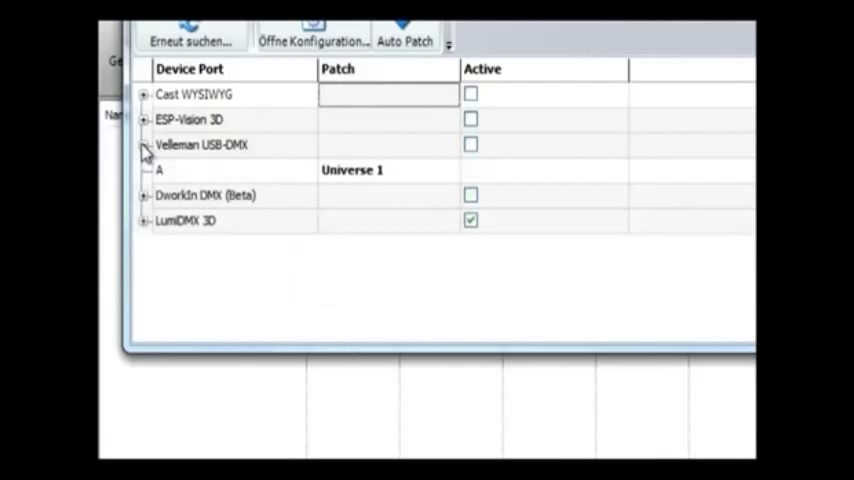
left_click(144, 150)
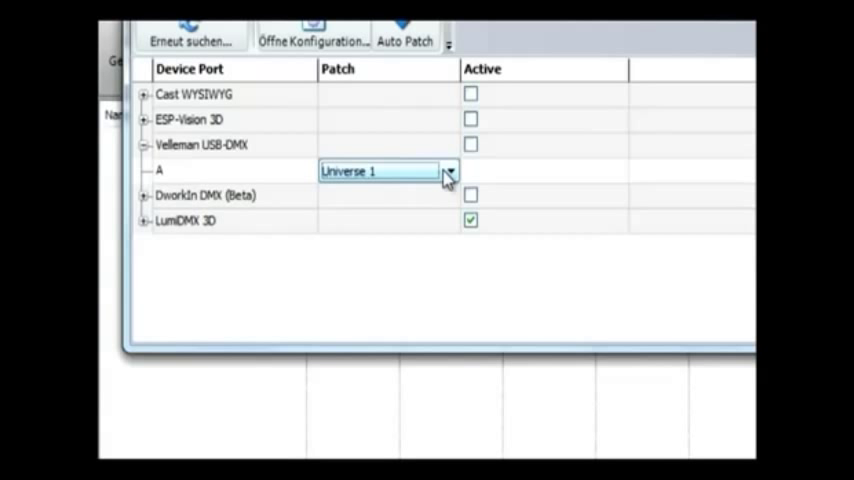
left_click(448, 172)
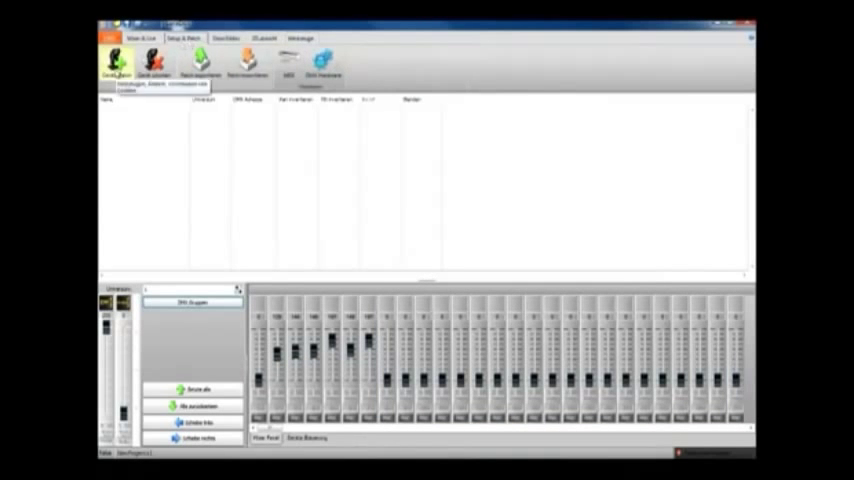
Bring up the Geräte Patch library and browse down to the Martin folder.
left_click(116, 62)
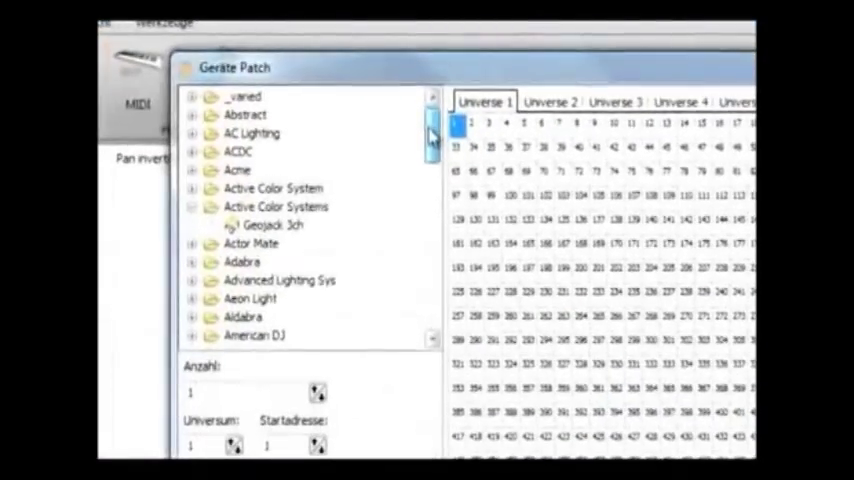
scroll("down", 3)
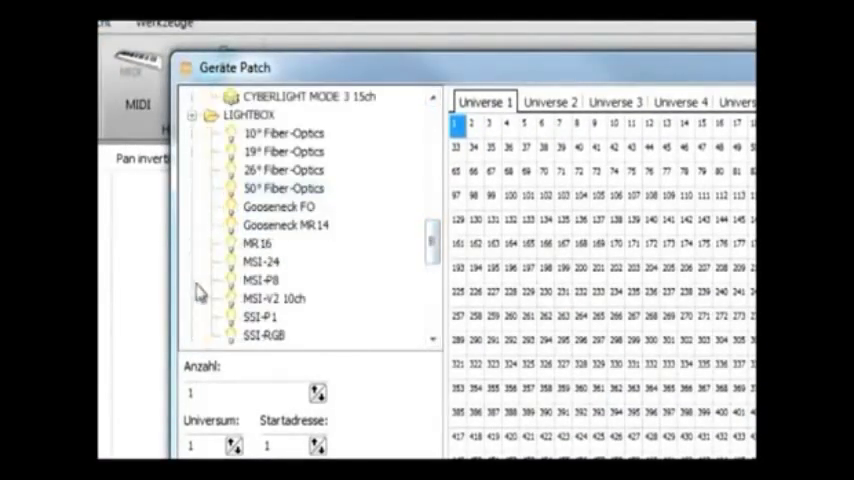
scroll("down", 3)
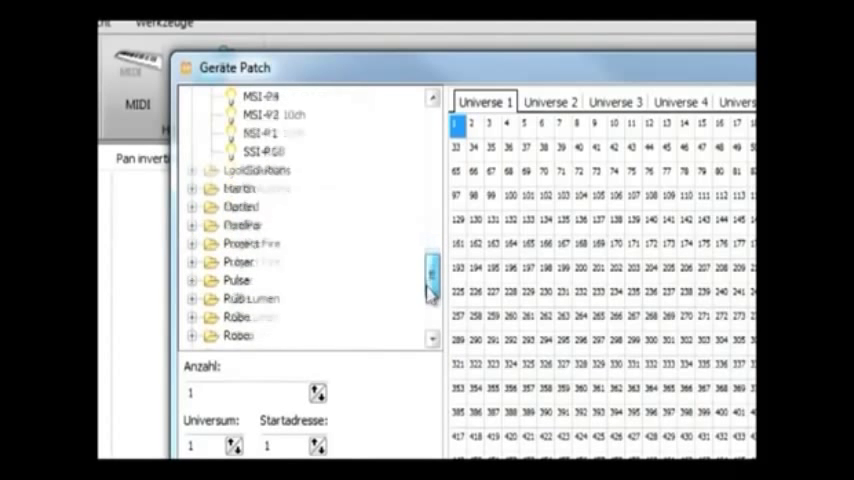
scroll("down", 3)
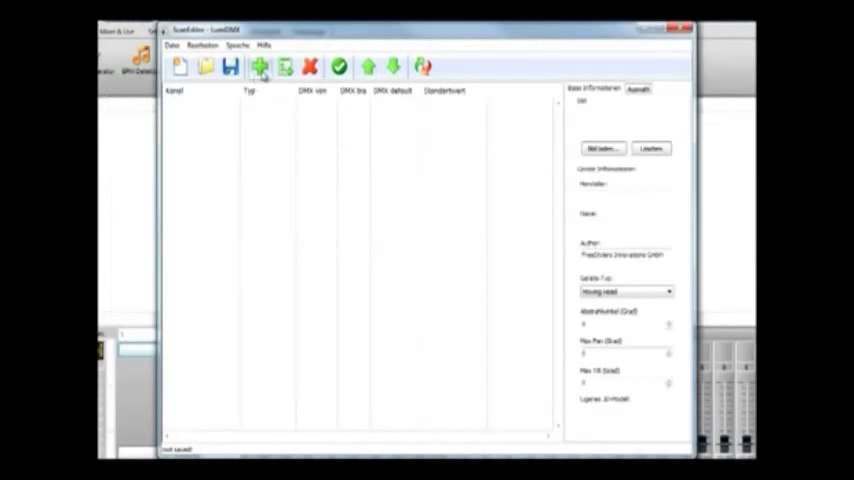
mouse_move(270, 200)
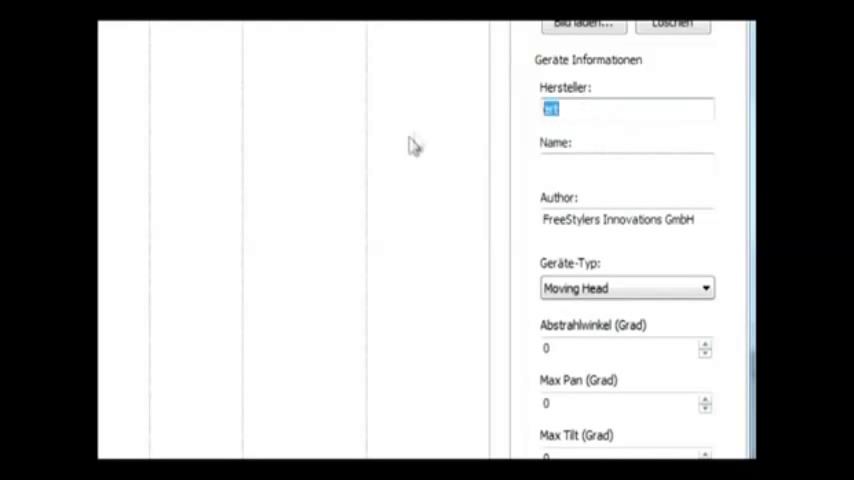
Enter ABC as the manufacturer (Hersteller) of the new fixture definition.
type("AB")
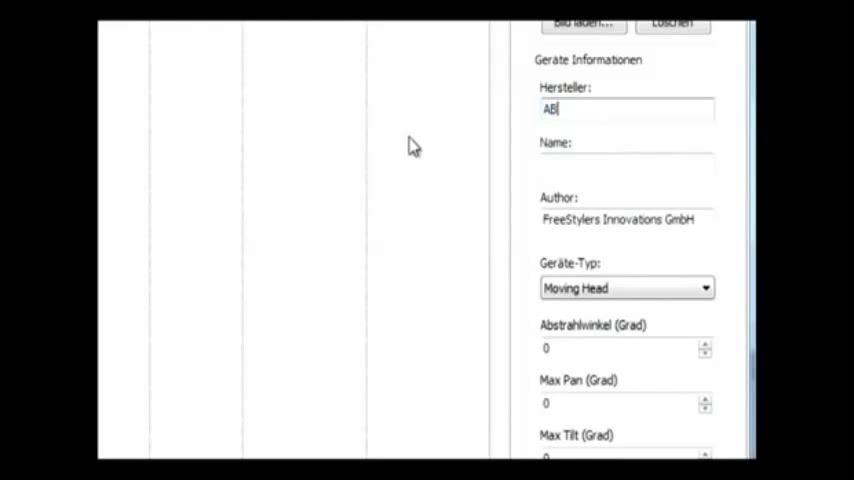
type("C")
left_click(628, 164)
type("Test")
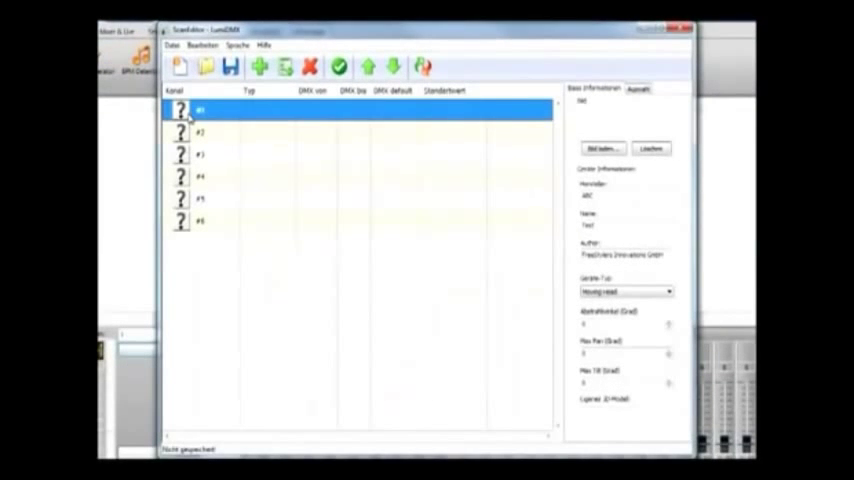
Name the first channel Color and set types for channels 3 and 4.
left_click(636, 88)
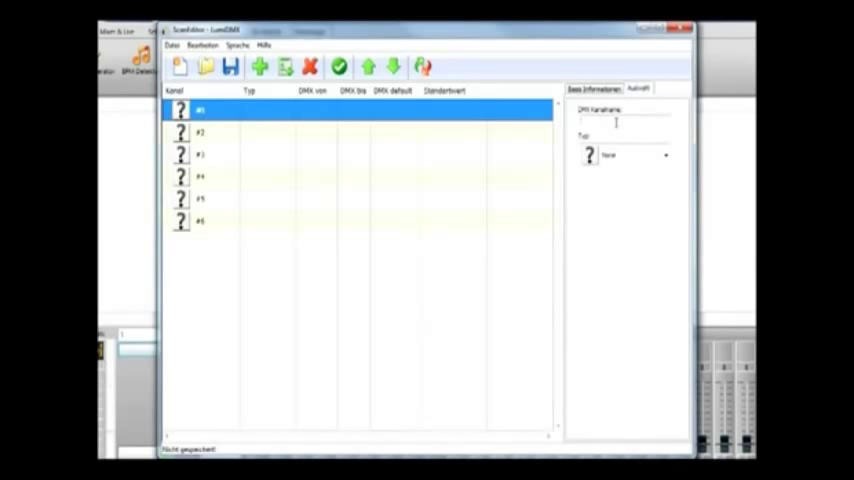
type("Color")
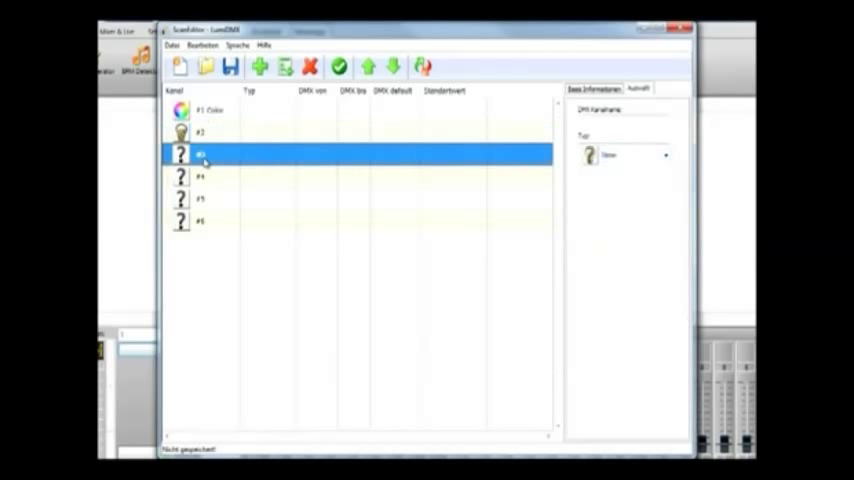
left_click(664, 156)
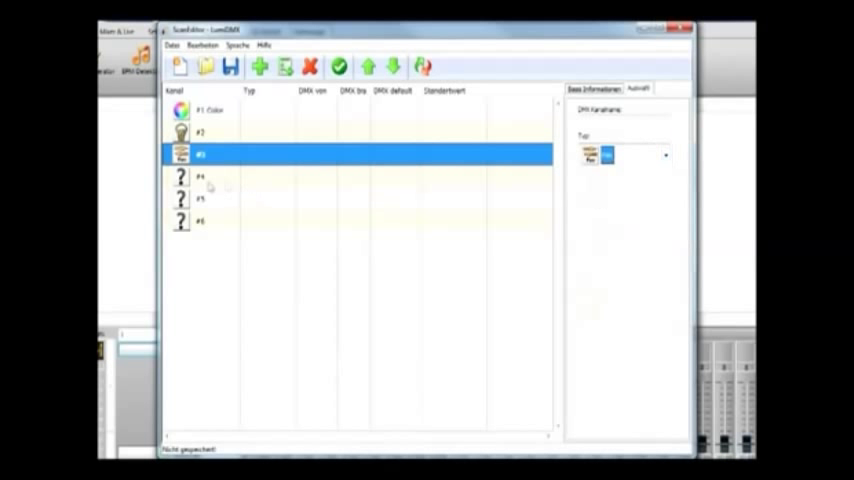
left_click(664, 154)
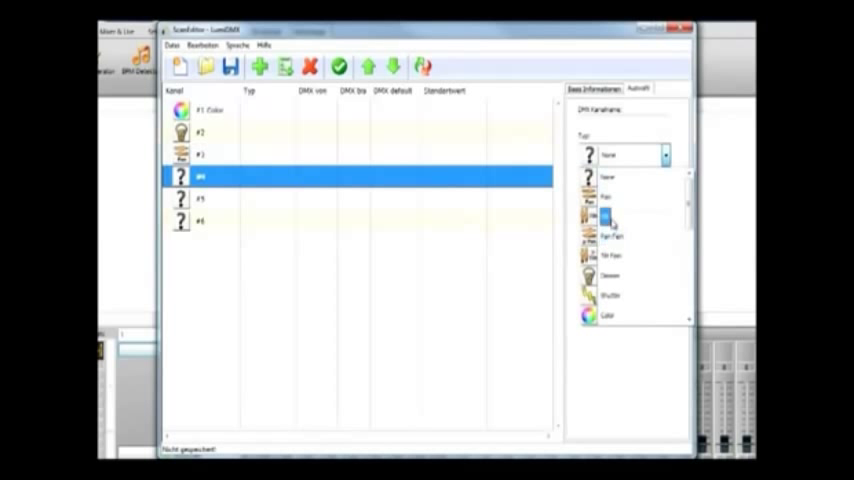
Make the sixth channel a colour channel and bring up its colour choices.
left_click(612, 220)
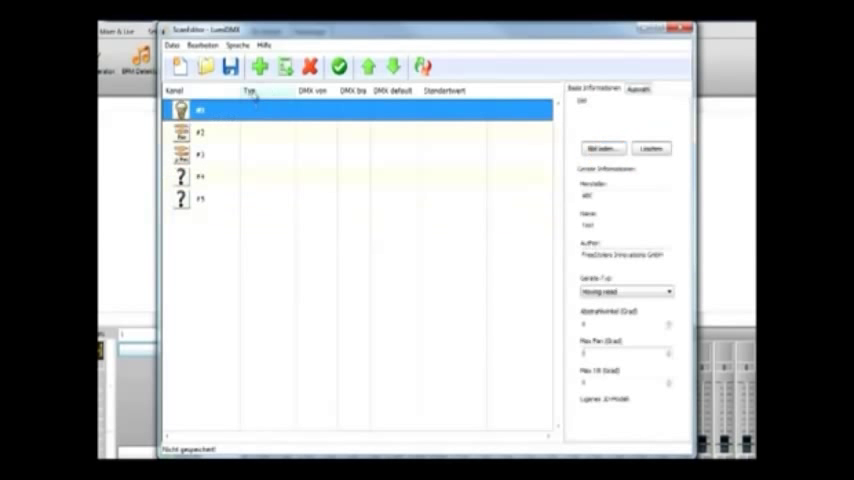
left_click(260, 66)
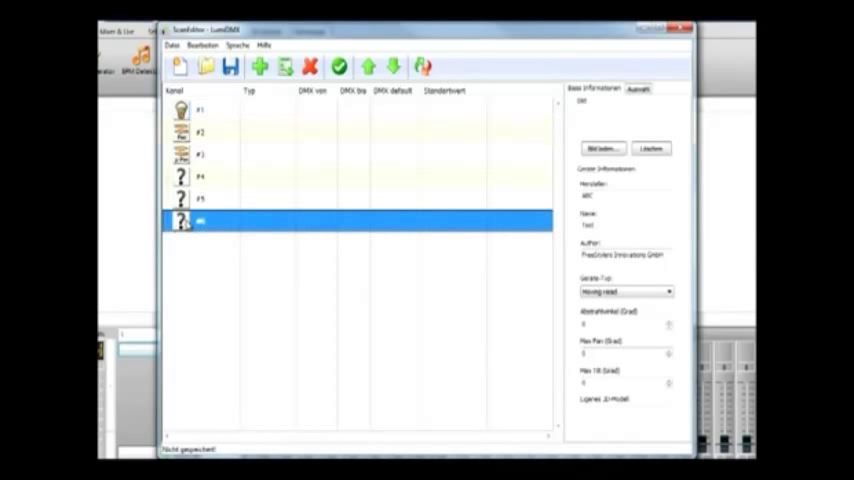
left_click(636, 88)
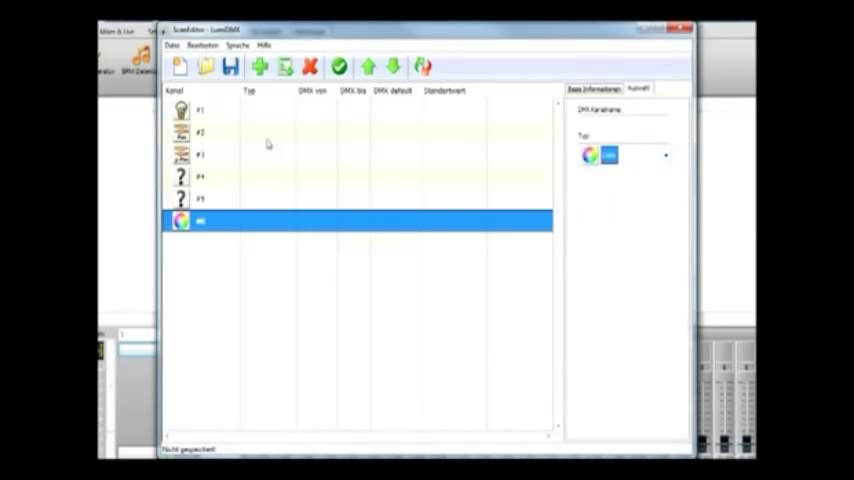
left_click(284, 66)
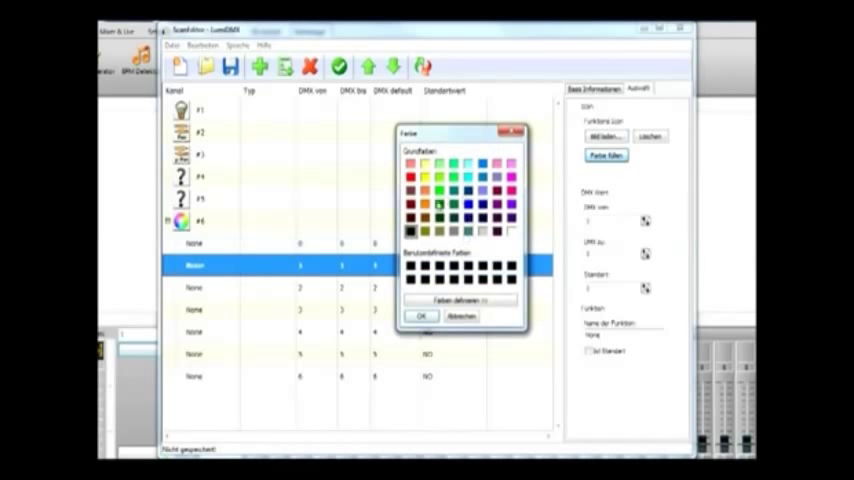
Assign palette colours to two functions of the colour channel.
left_click(422, 316)
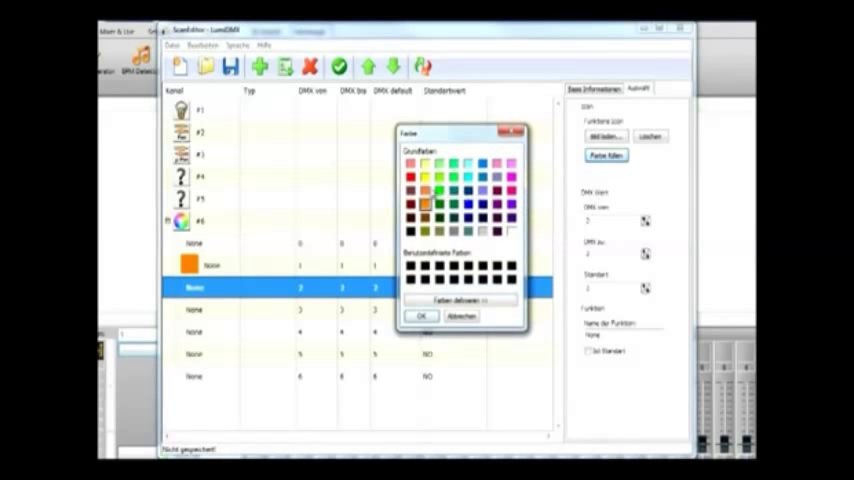
left_click(420, 316)
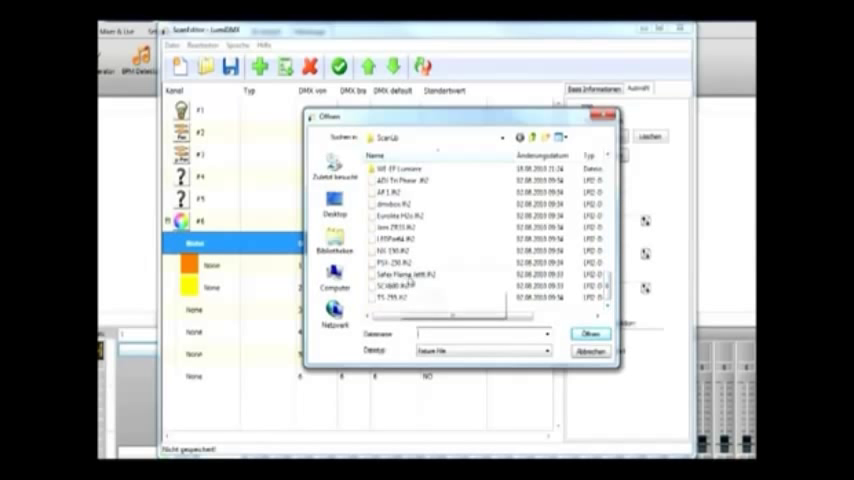
Load the Martin SCX 600 fixture file and review its shutter, colour and gobo channels.
left_click(592, 332)
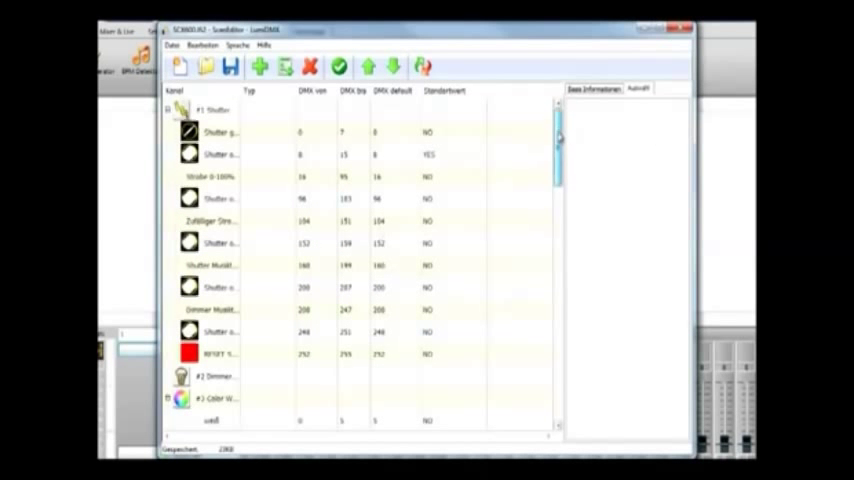
scroll("down", 3)
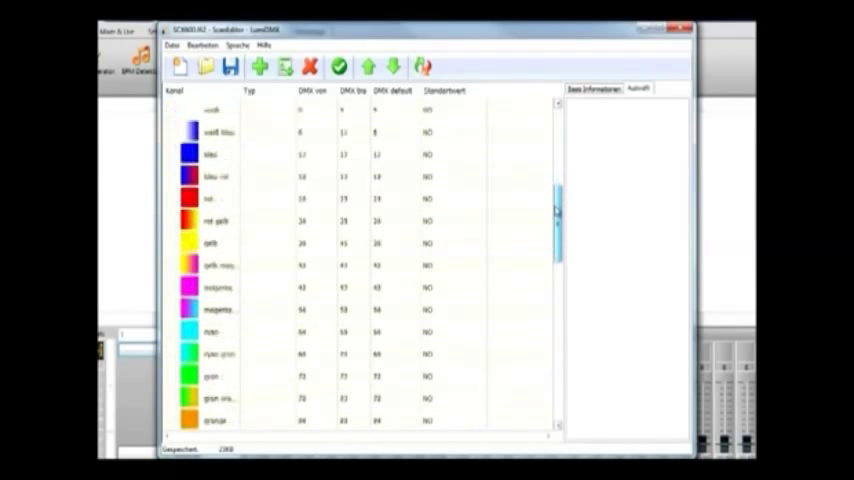
scroll("down", 3)
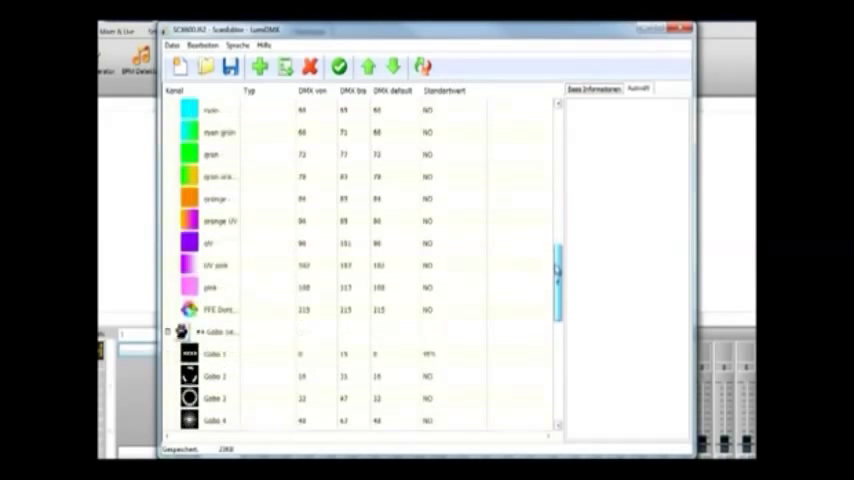
scroll("down", 3)
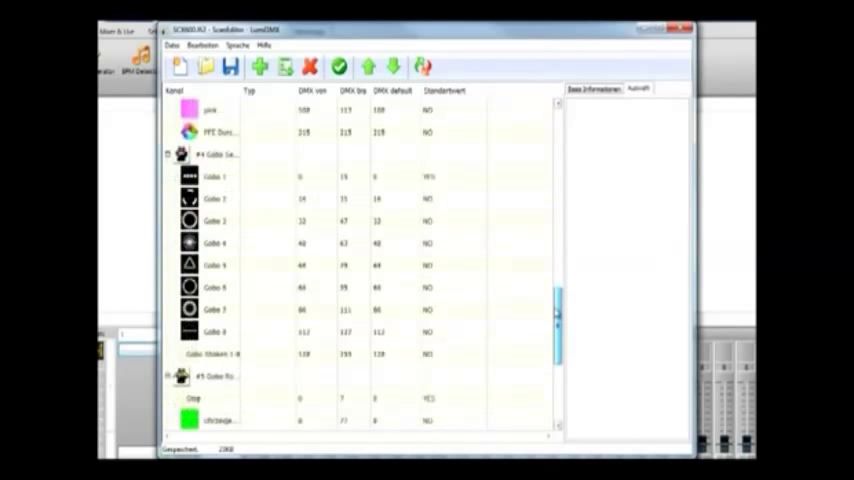
scroll("down", 3)
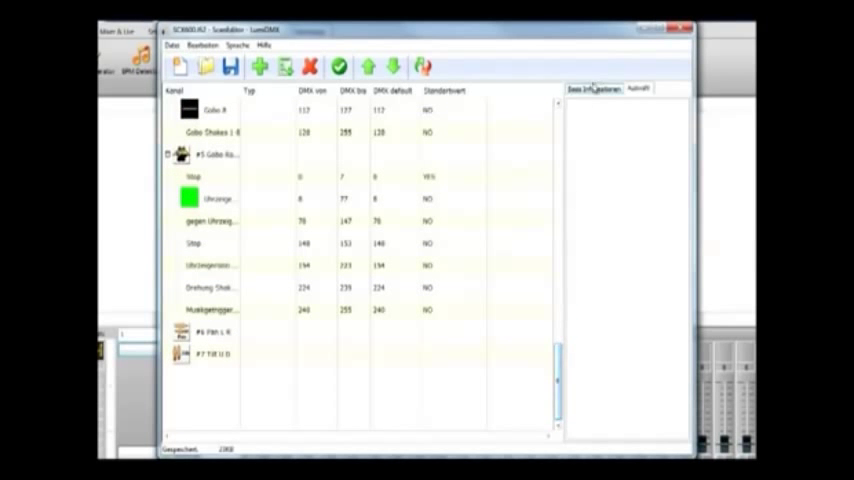
Set the device type in the SCX 600's Basis Informationen.
left_click(592, 88)
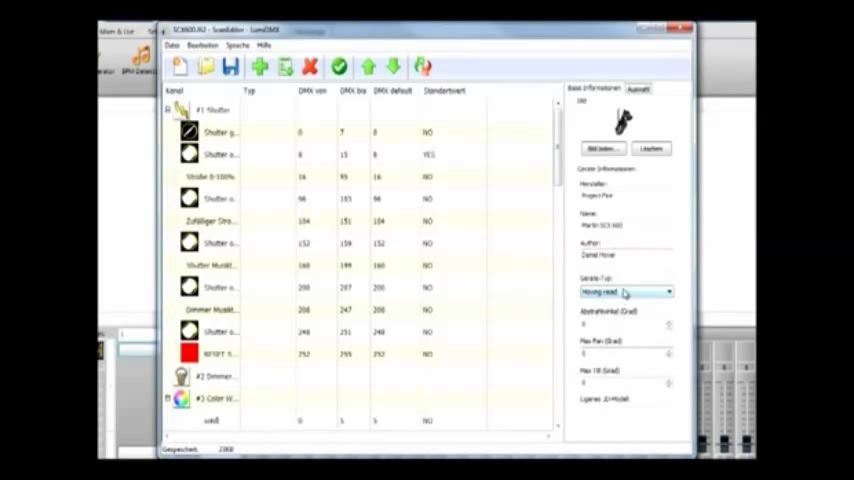
left_click(624, 292)
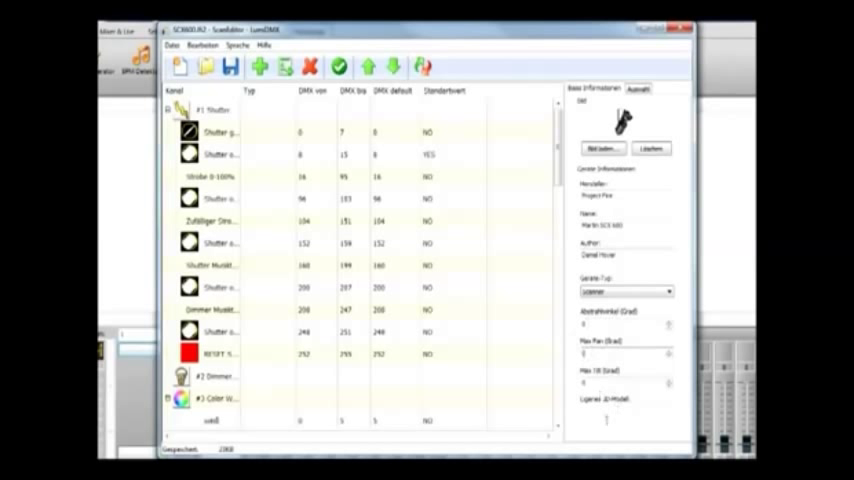
mouse_move(636, 368)
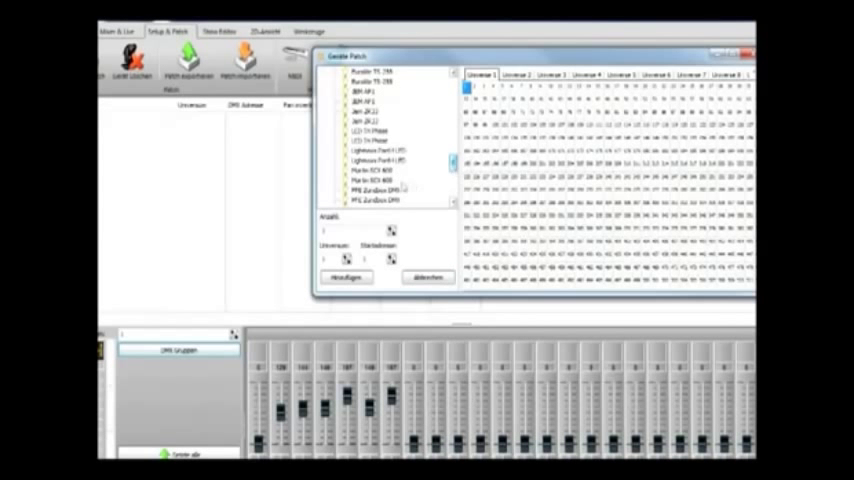
Add Martin SCX 600 fixtures at Universe 1 addresses via Hinzufügen.
left_click(370, 170)
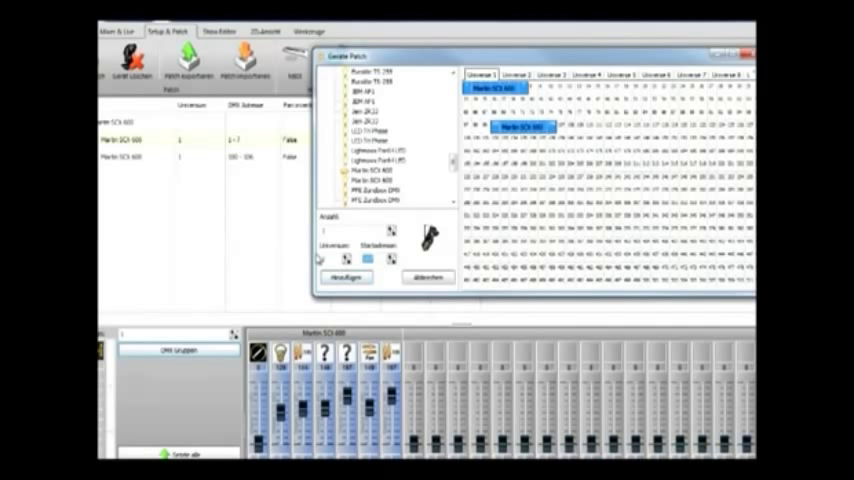
left_click(344, 276)
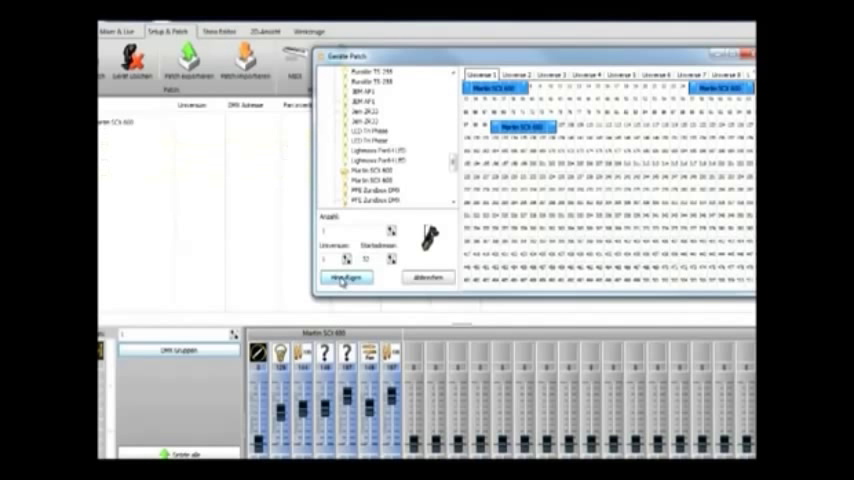
left_click(344, 276)
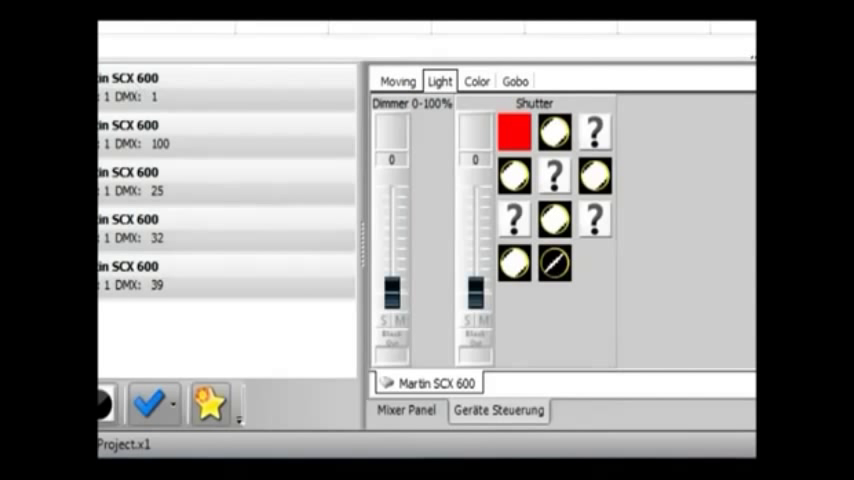
mouse_move(298, 238)
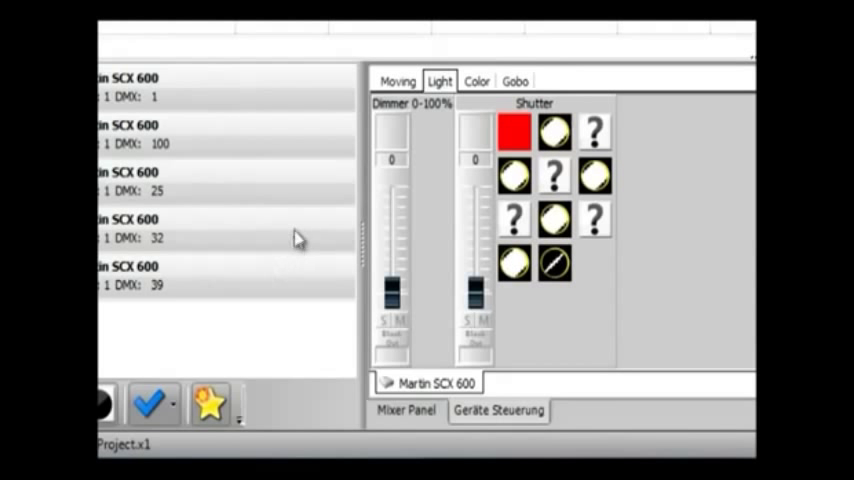
mouse_move(192, 322)
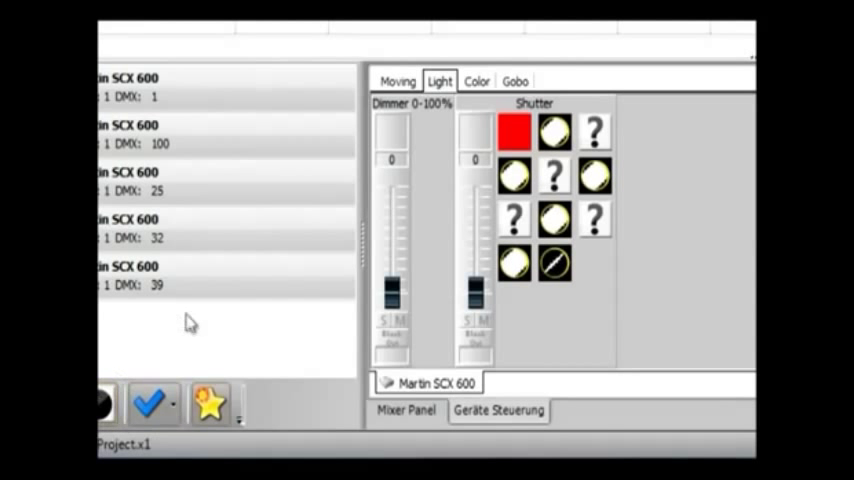
Select all five SCX 600 fixtures with Auswählen > Alle.
left_click(152, 402)
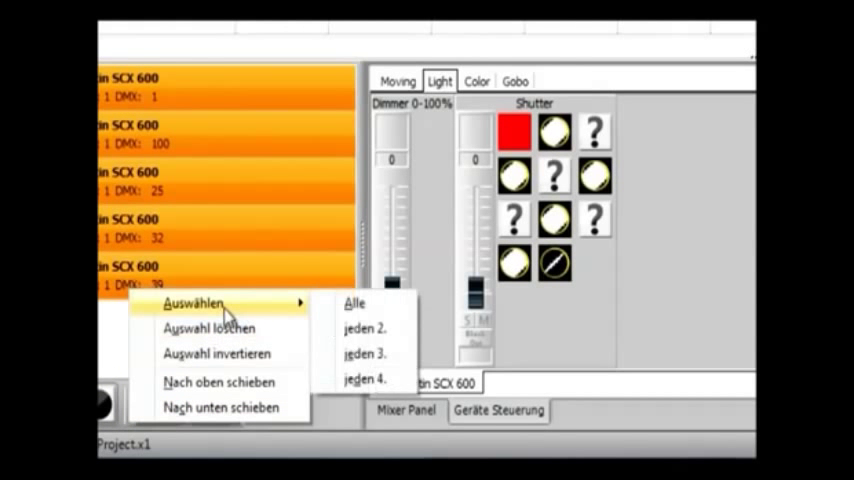
left_click(364, 328)
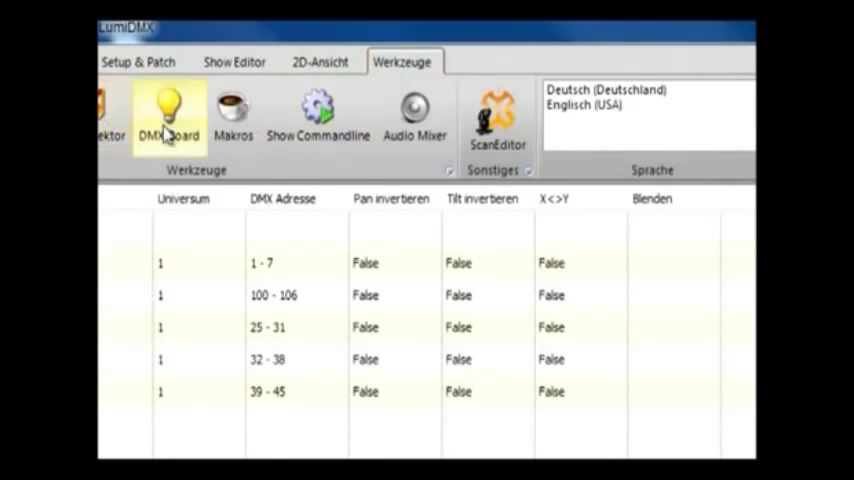
Launch the DMX board from the Werkzeuge tab.
left_click(168, 116)
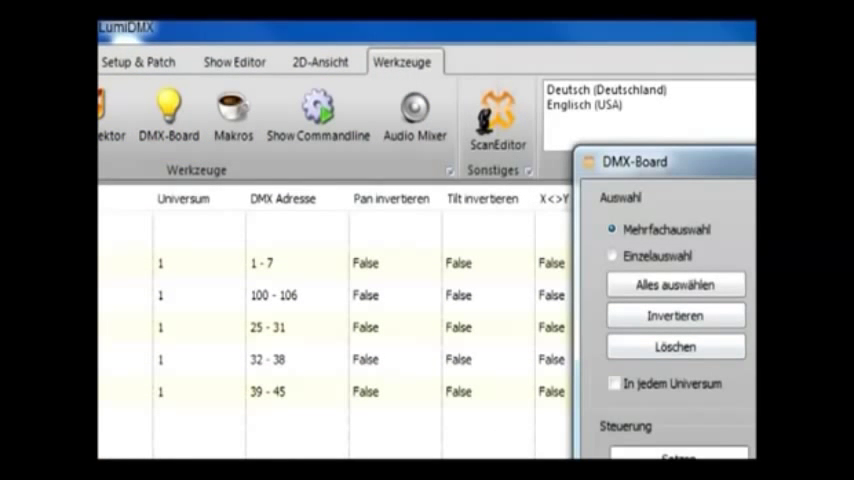